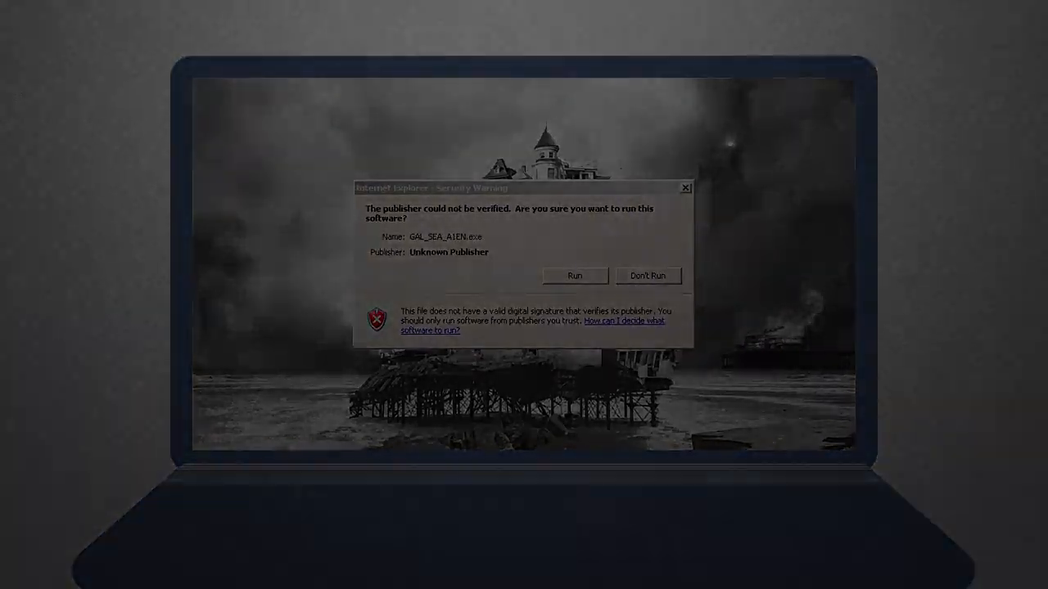
click(574, 275)
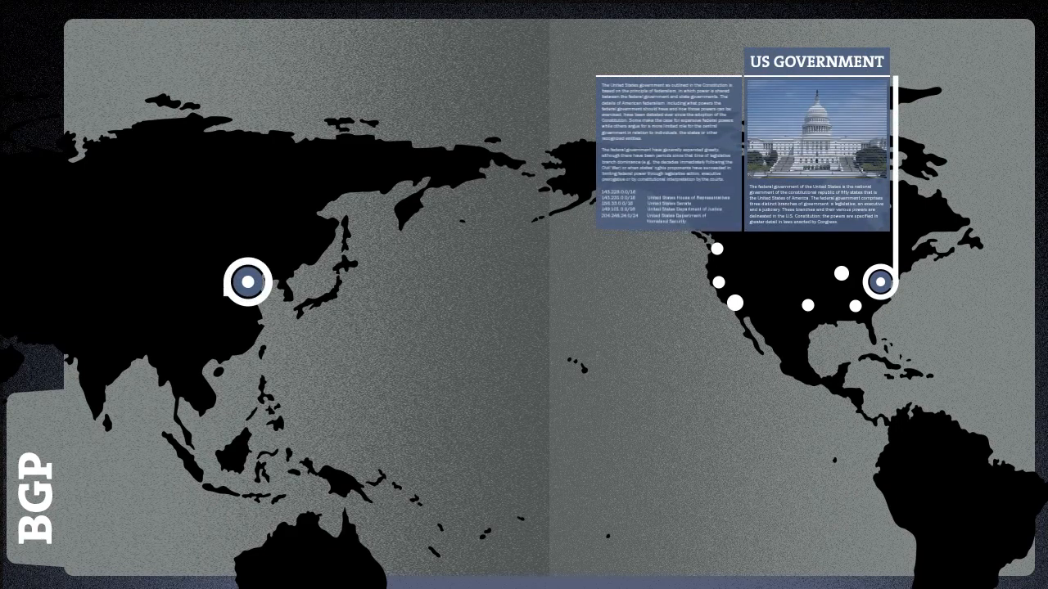
click(247, 282)
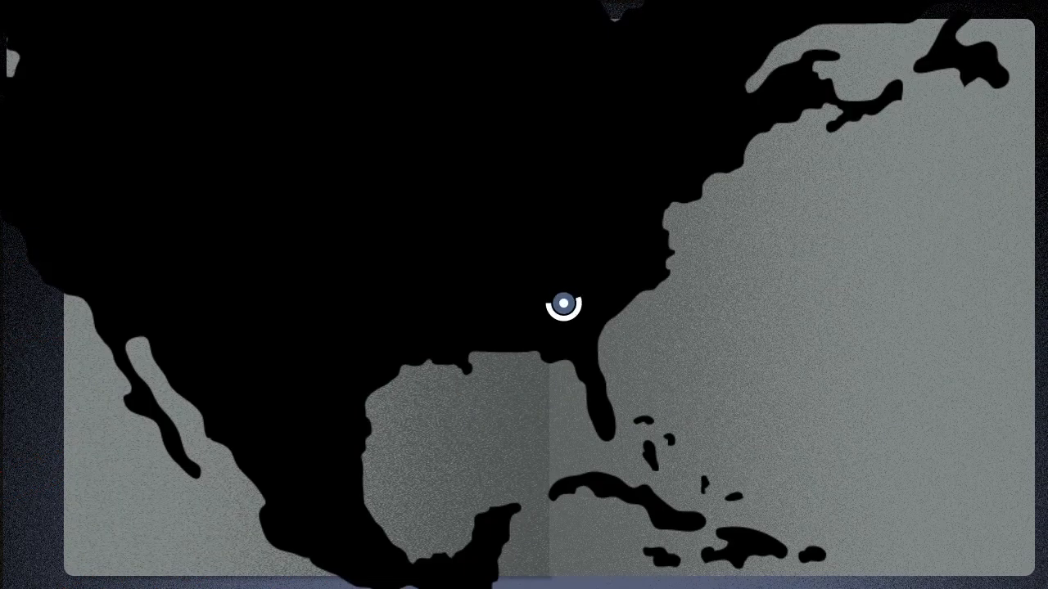
click(563, 302)
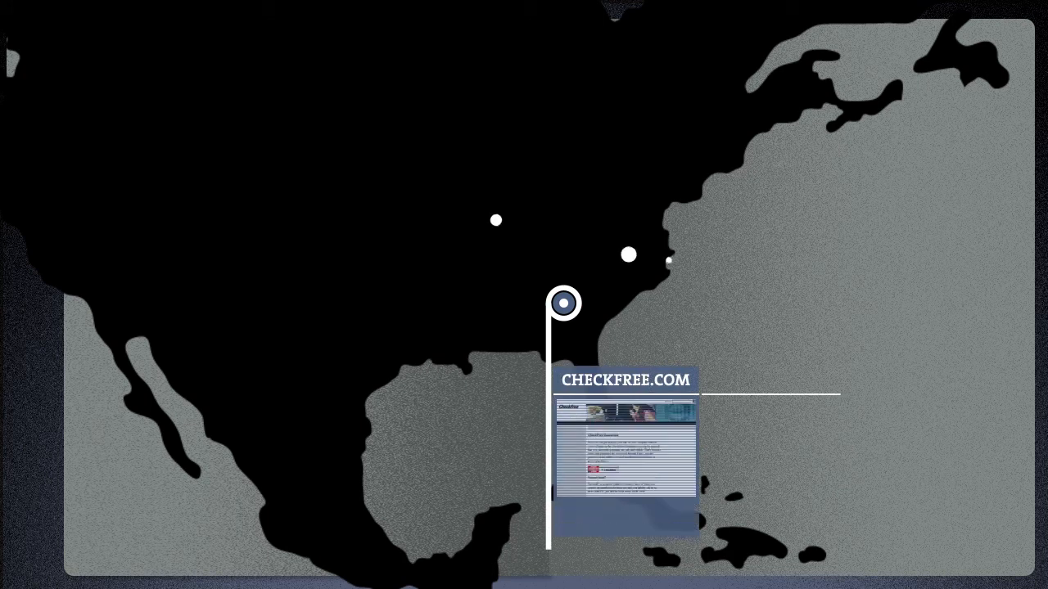